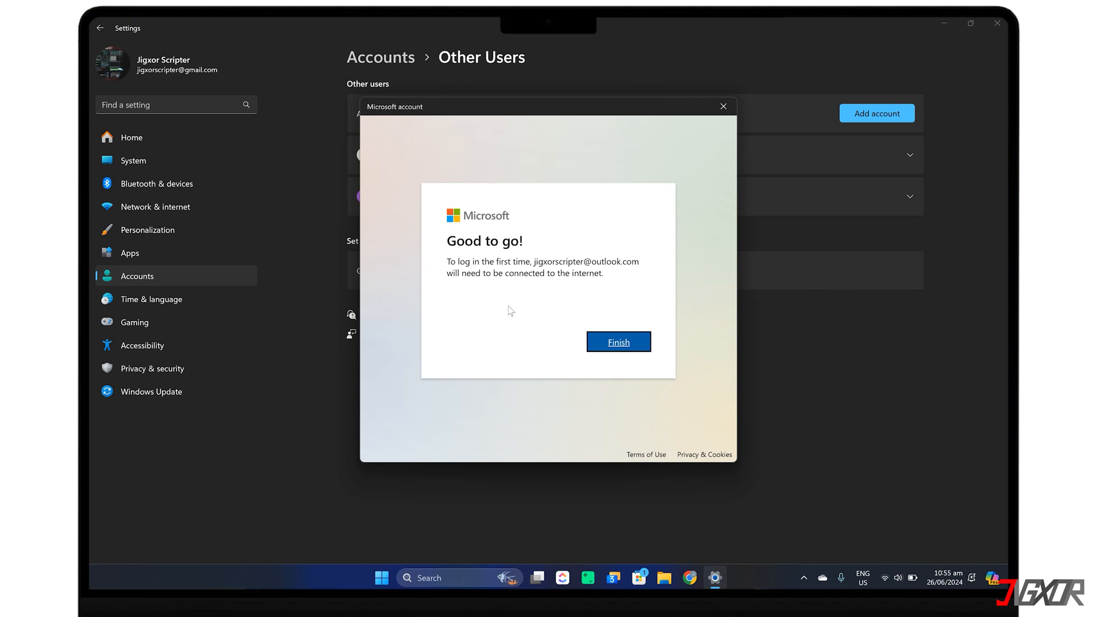
Dismiss the Microsoft account 'Good to go!' confirmation with Finish.
{"action": "left_click", "coordinate": [618, 342]}
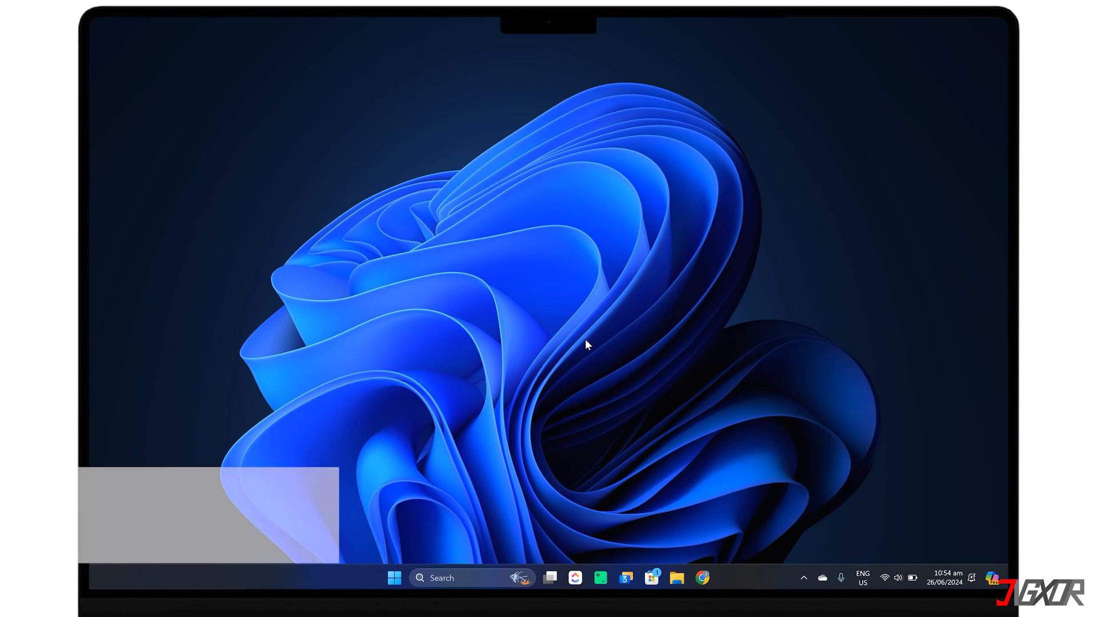
Reopen Settings with Win+I and show the Accounts page's other-users list.
{"action": "key", "text": "Win+I"}
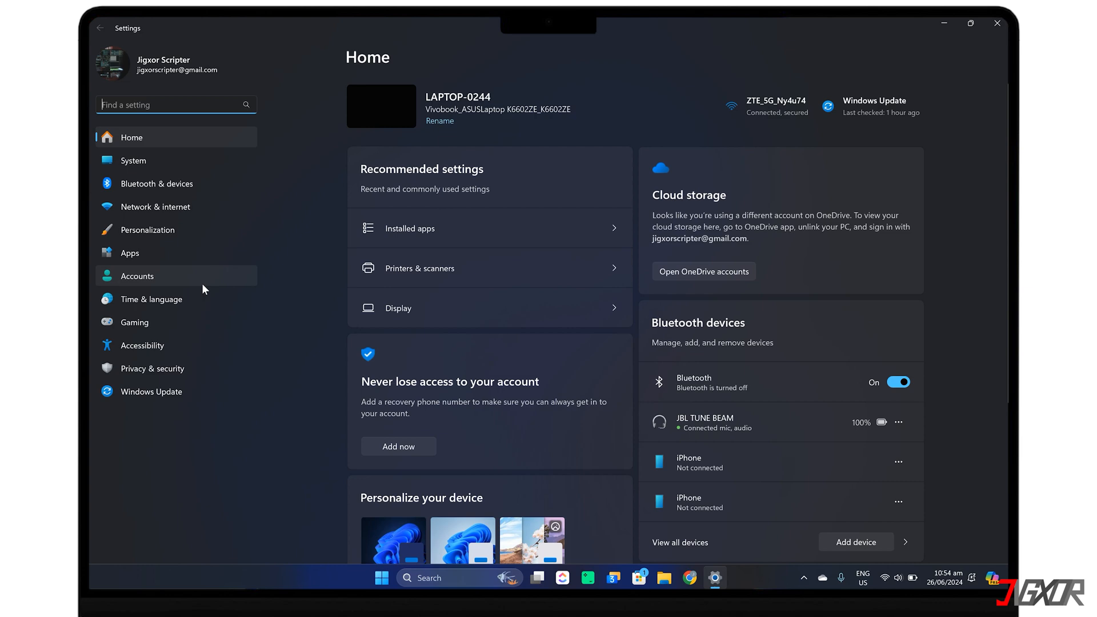
{"action": "left_click", "coordinate": [137, 276]}
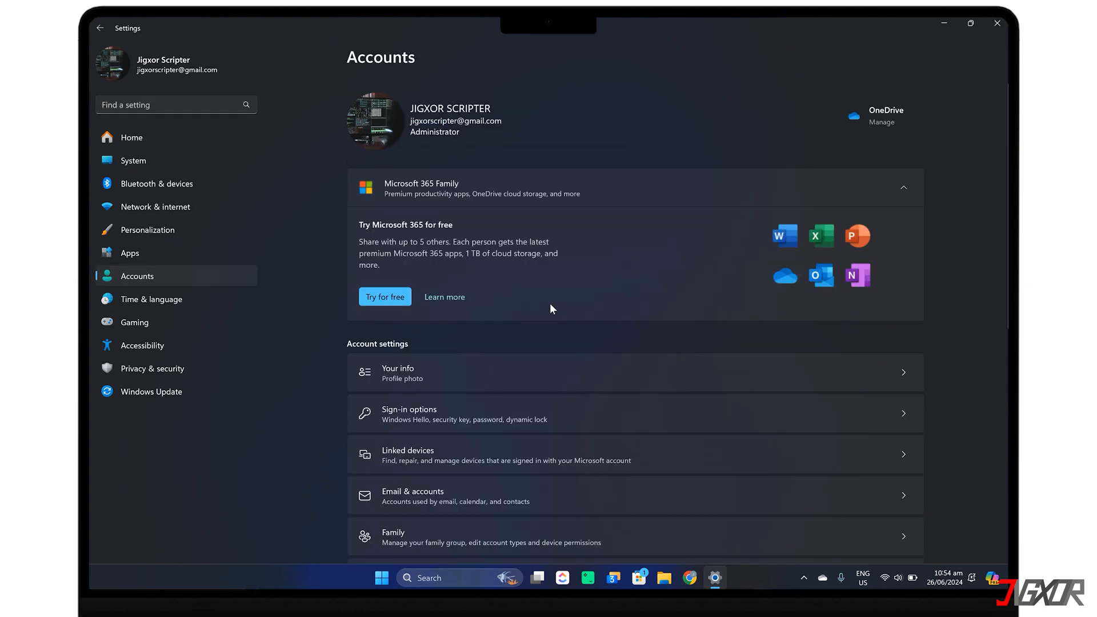
{"action": "scroll", "scroll_direction": "down", "scroll_amount": 3}
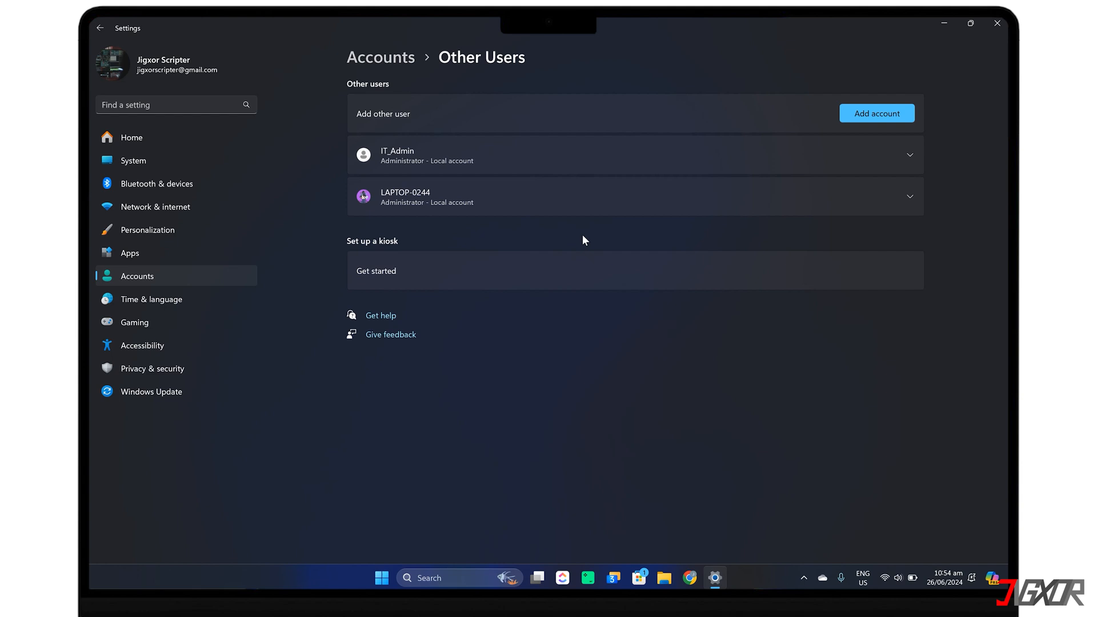
{"action": "left_click", "coordinate": [877, 113]}
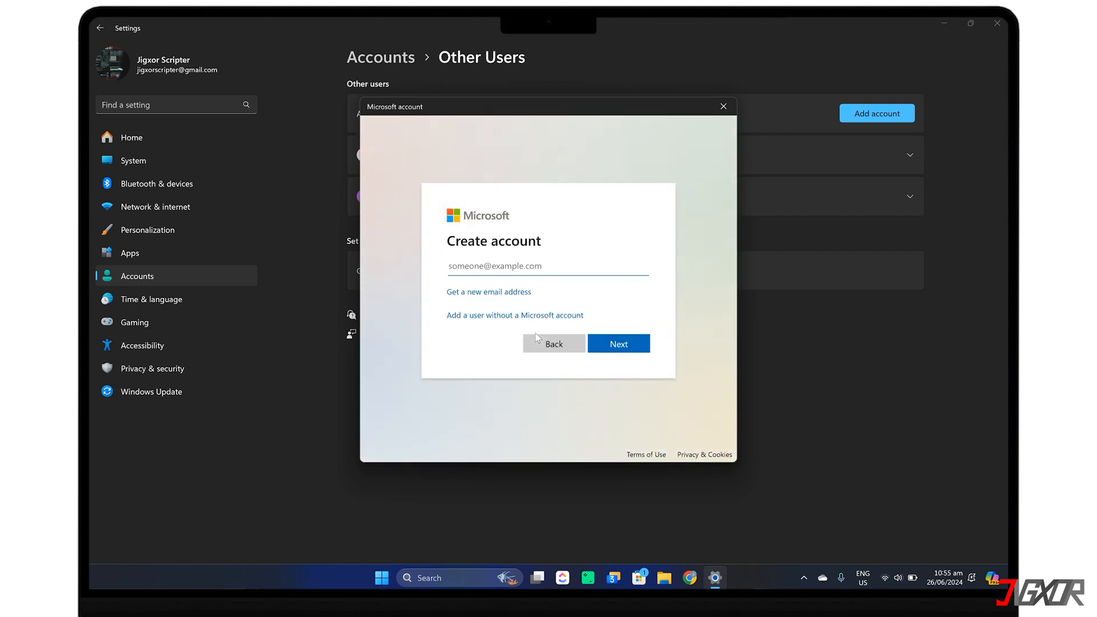
{"action": "left_click", "coordinate": [547, 265]}
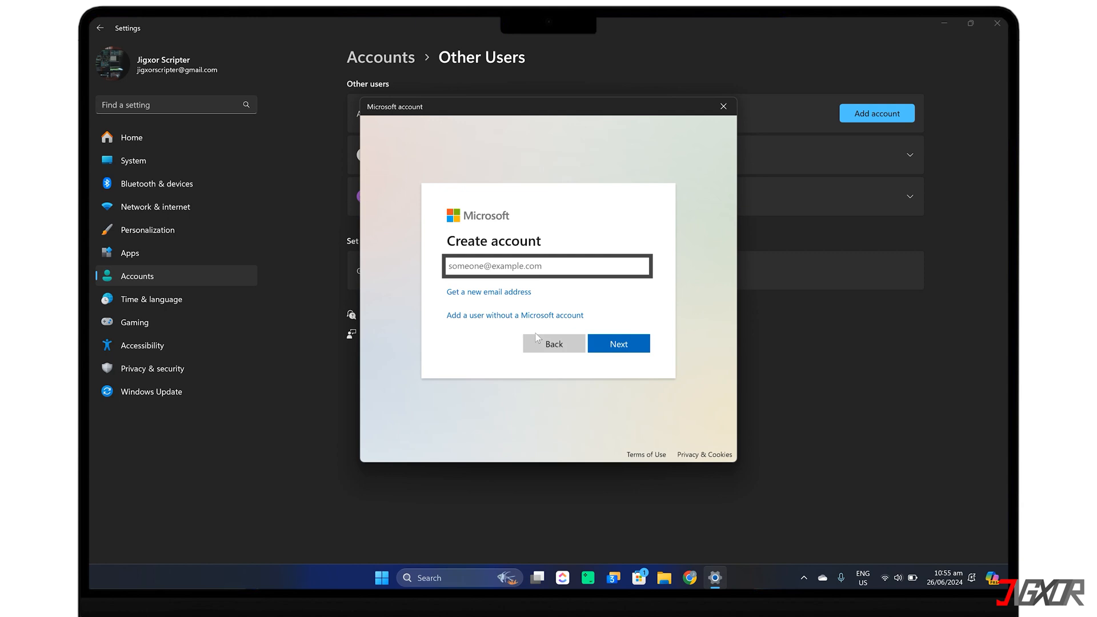
{"action": "mouse_move", "coordinate": [459, 297]}
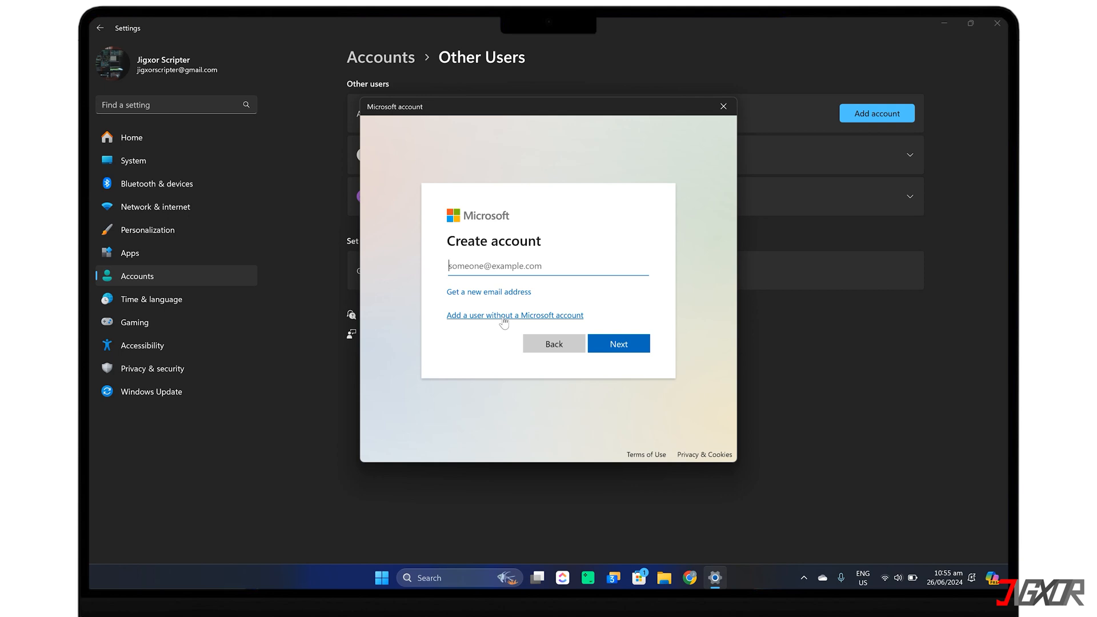
{"action": "left_click", "coordinate": [514, 315]}
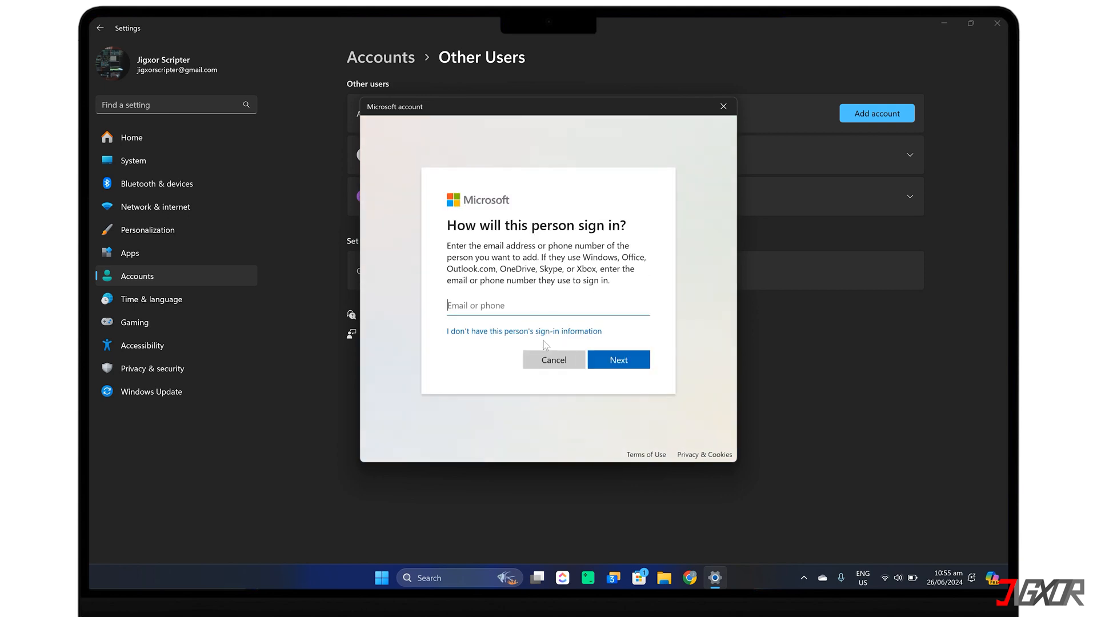
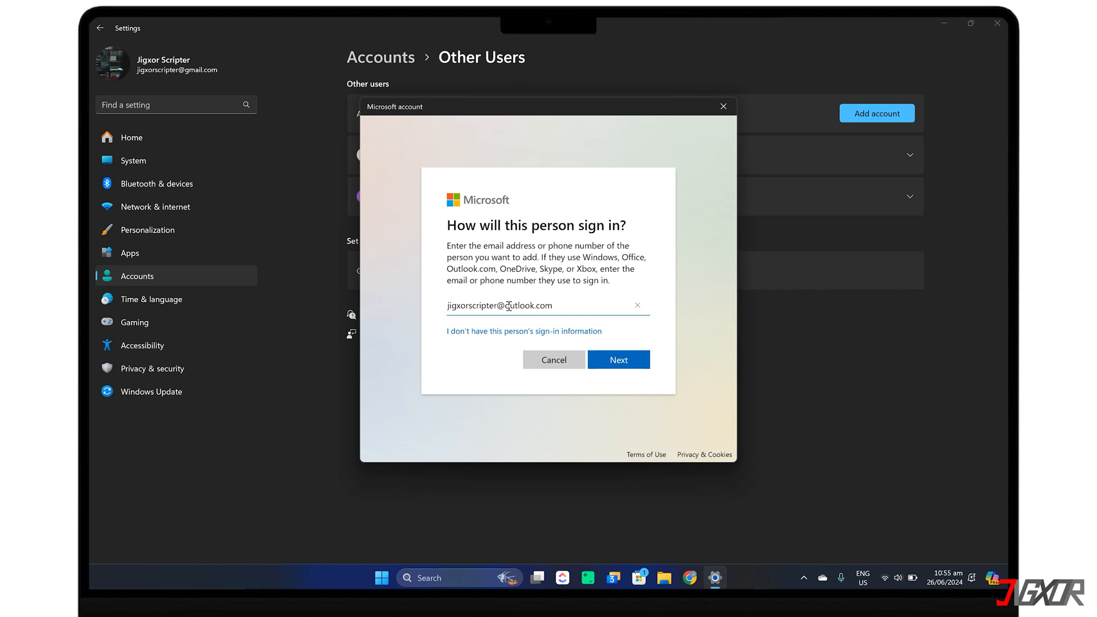
{"action": "left_click", "coordinate": [618, 359]}
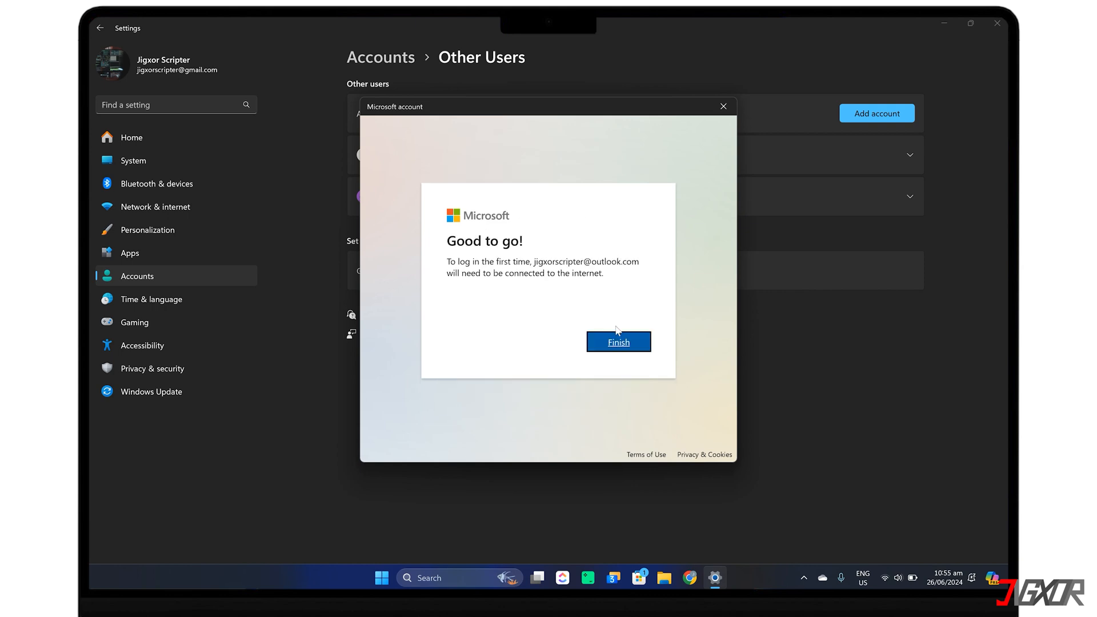
{"action": "left_click", "coordinate": [618, 342]}
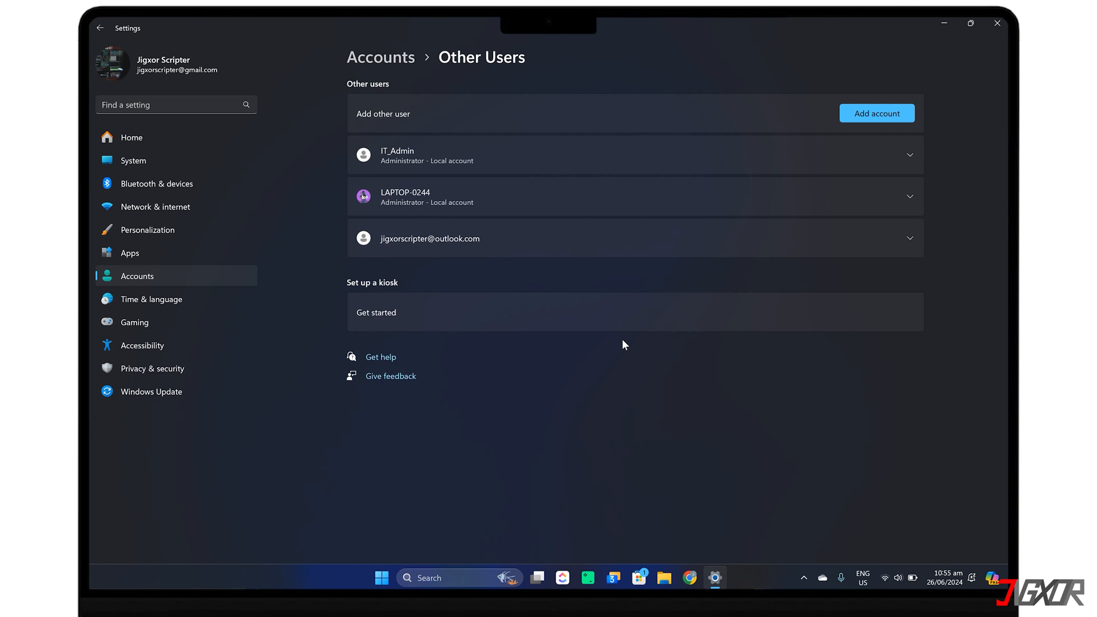
{"action": "mouse_move", "coordinate": [460, 261]}
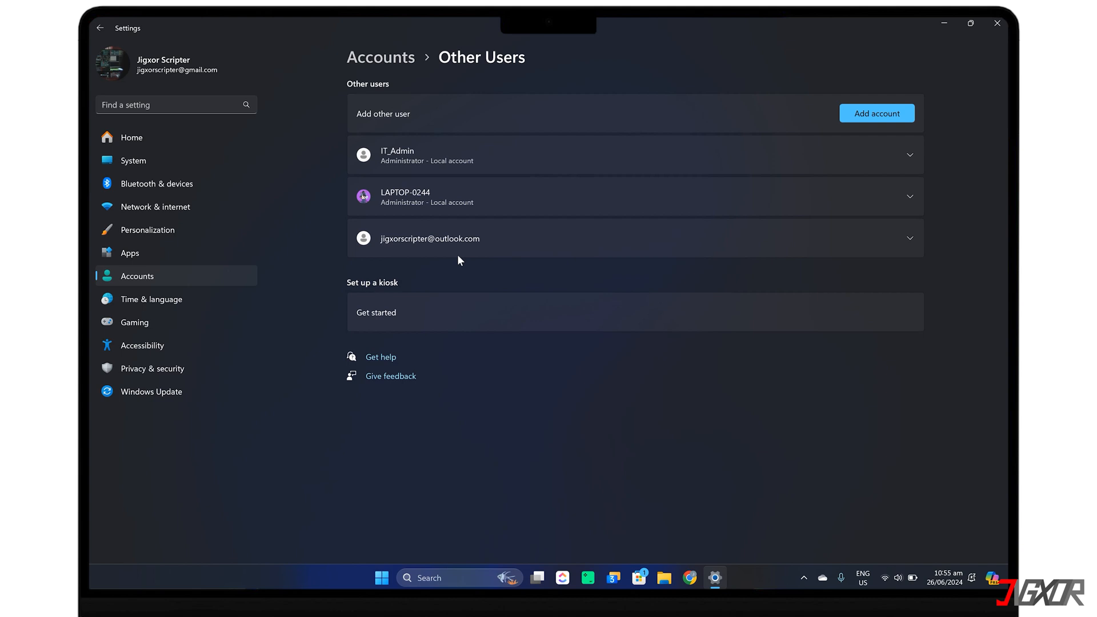
{"action": "left_click", "coordinate": [910, 238]}
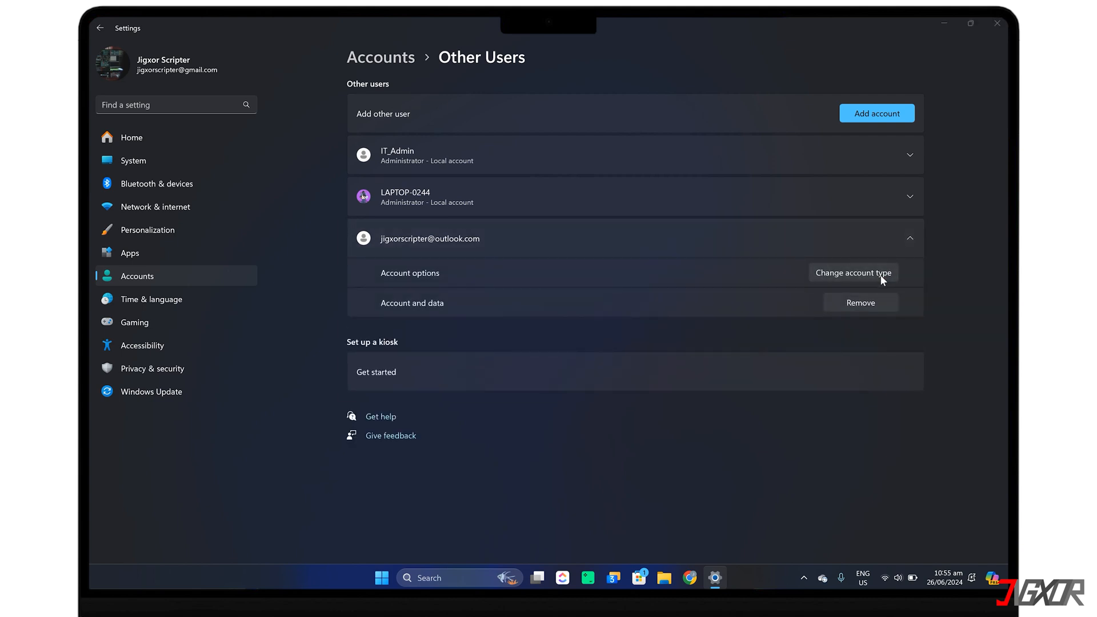
Change the Outlook user's account type from Standard User to Administrator and confirm.
{"action": "left_click", "coordinate": [853, 273]}
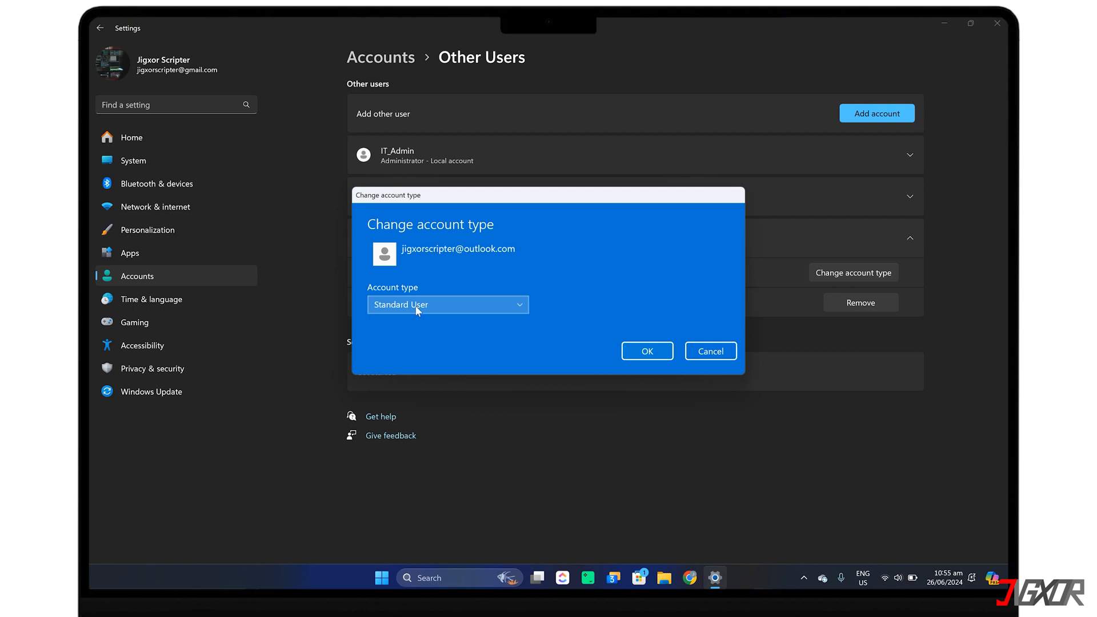
{"action": "left_click", "coordinate": [448, 304]}
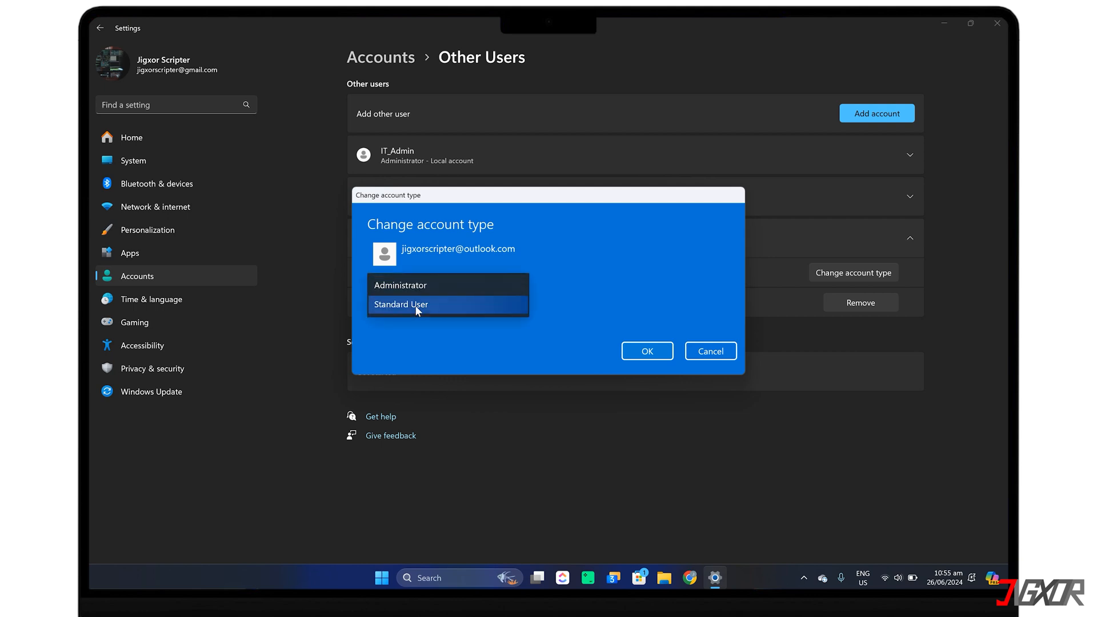
{"action": "mouse_move", "coordinate": [447, 313]}
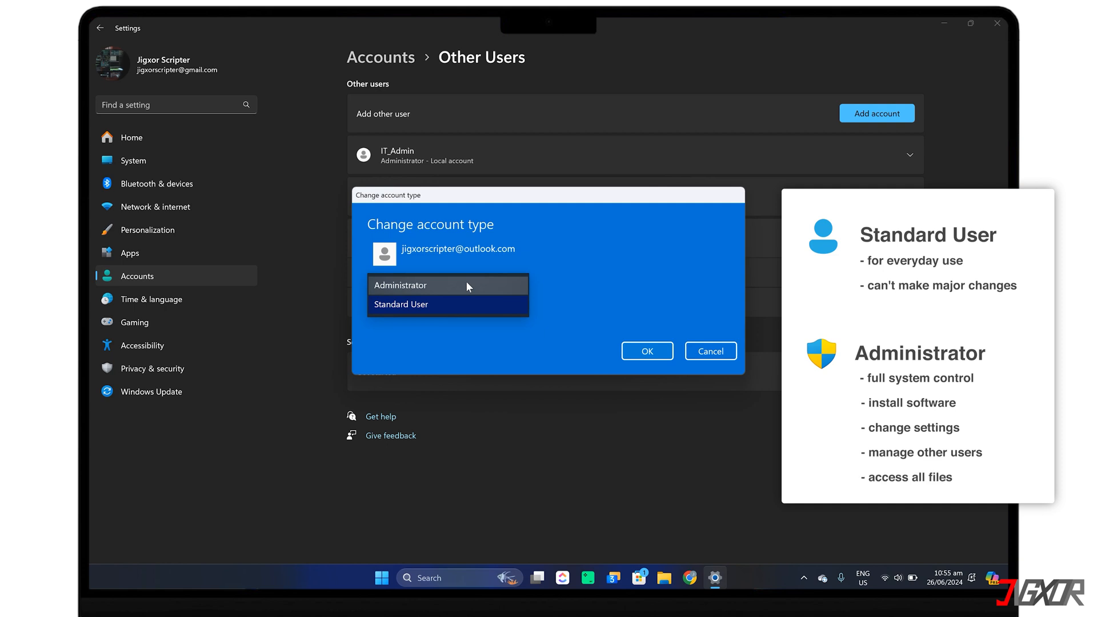
{"action": "left_click", "coordinate": [423, 285]}
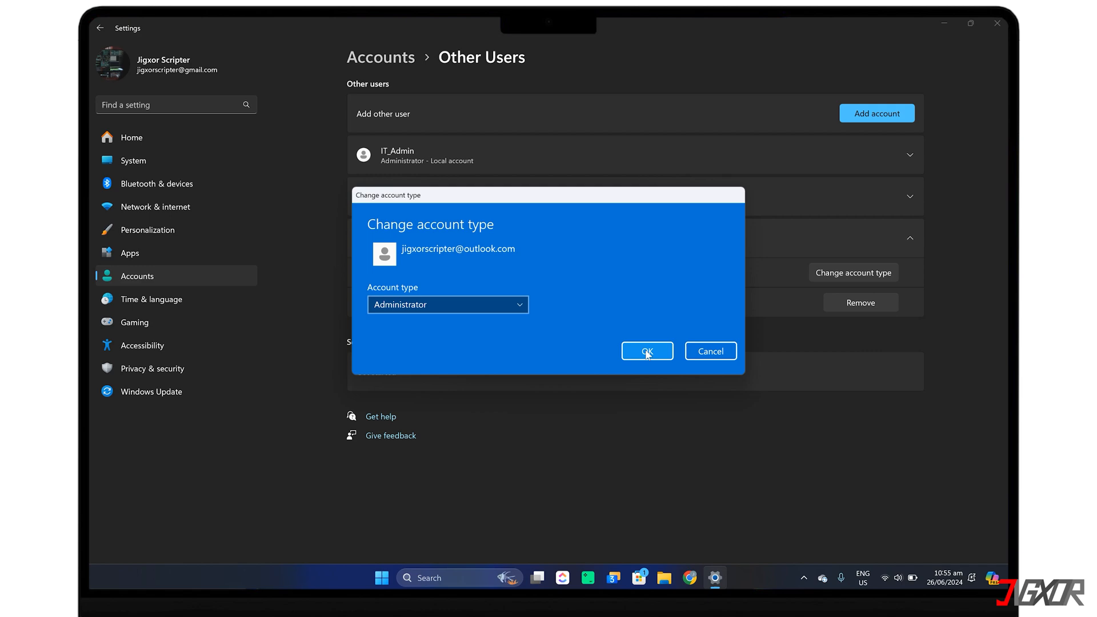
{"action": "left_click", "coordinate": [646, 351]}
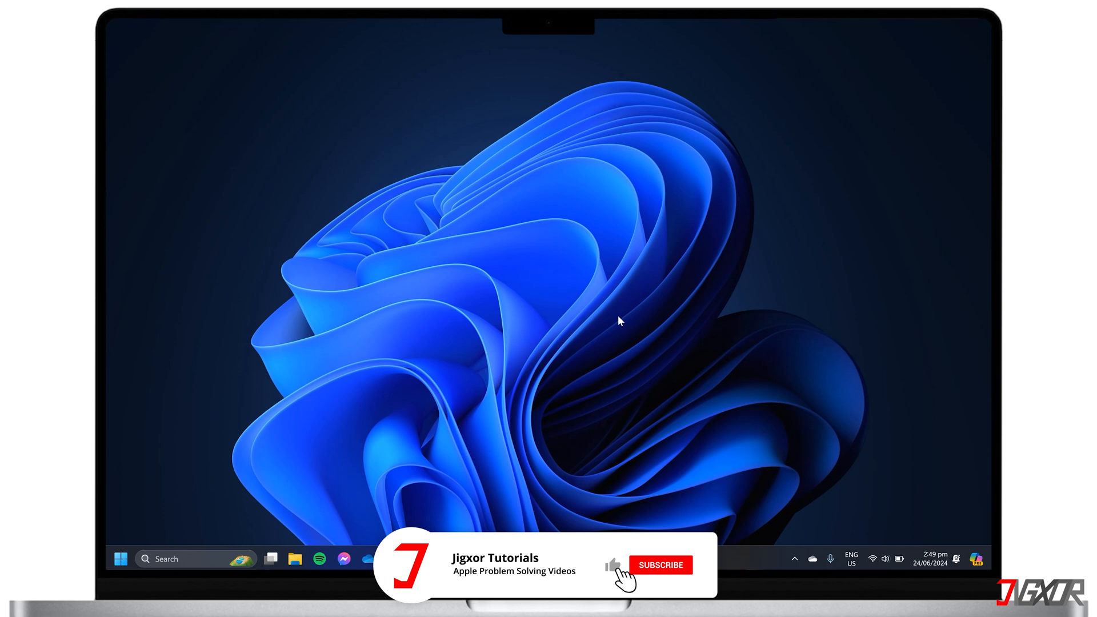
{"action": "left_click", "coordinate": [663, 565]}
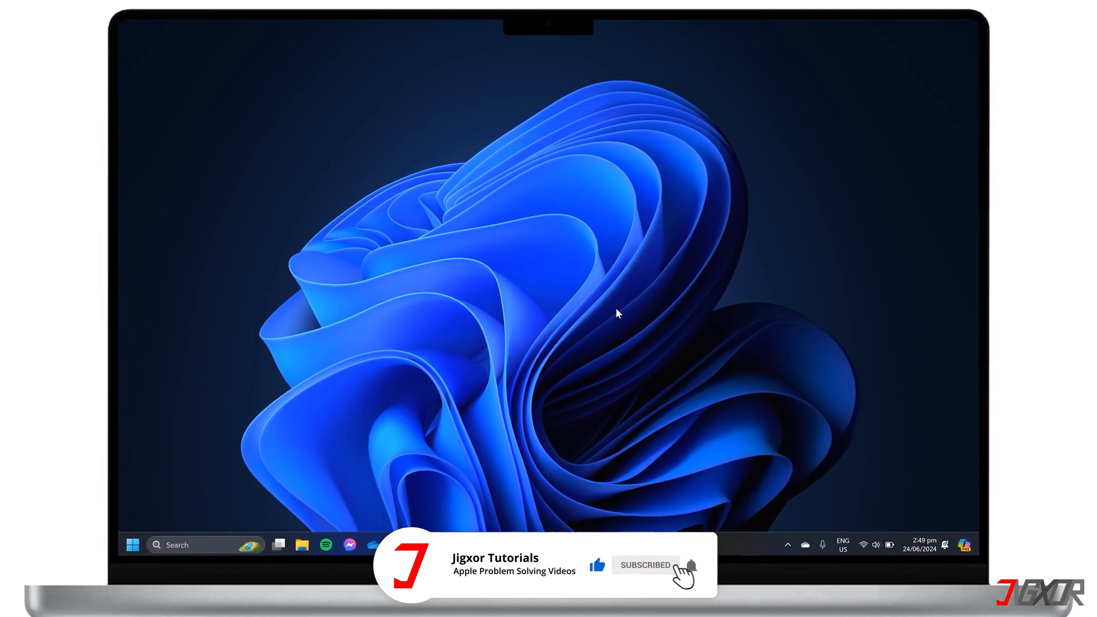